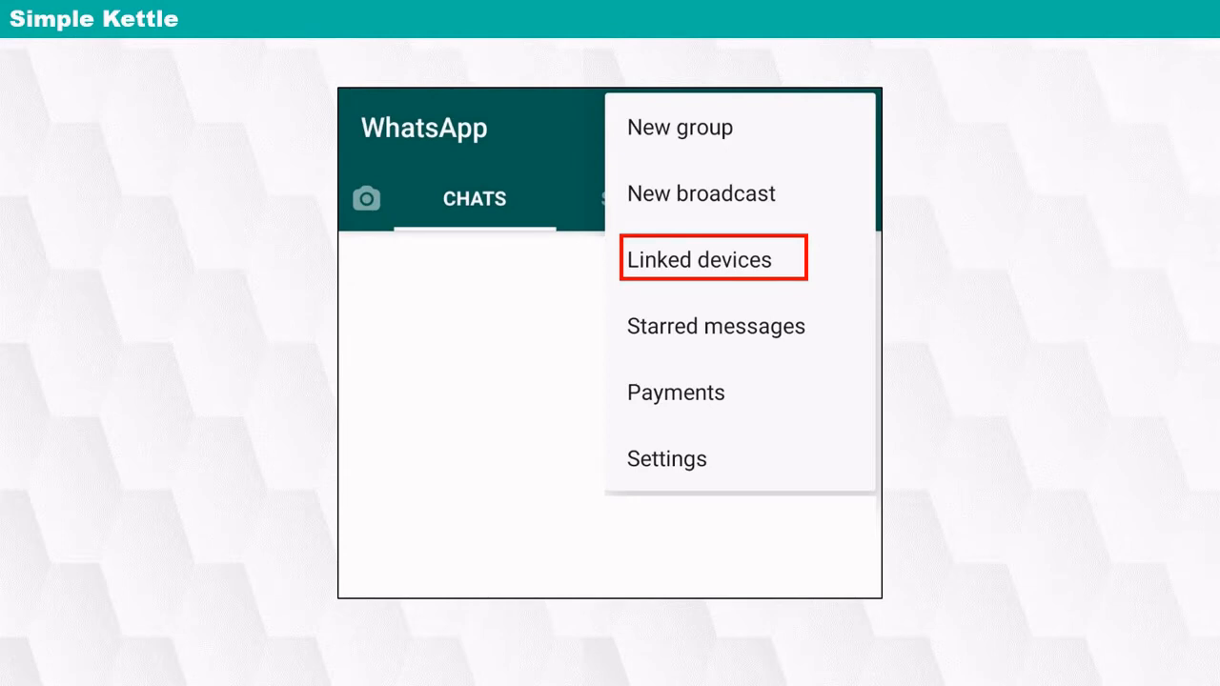
Go to Linked devices and choose LINK A DEVICE to open the Scan QR code screen.
click(698, 258)
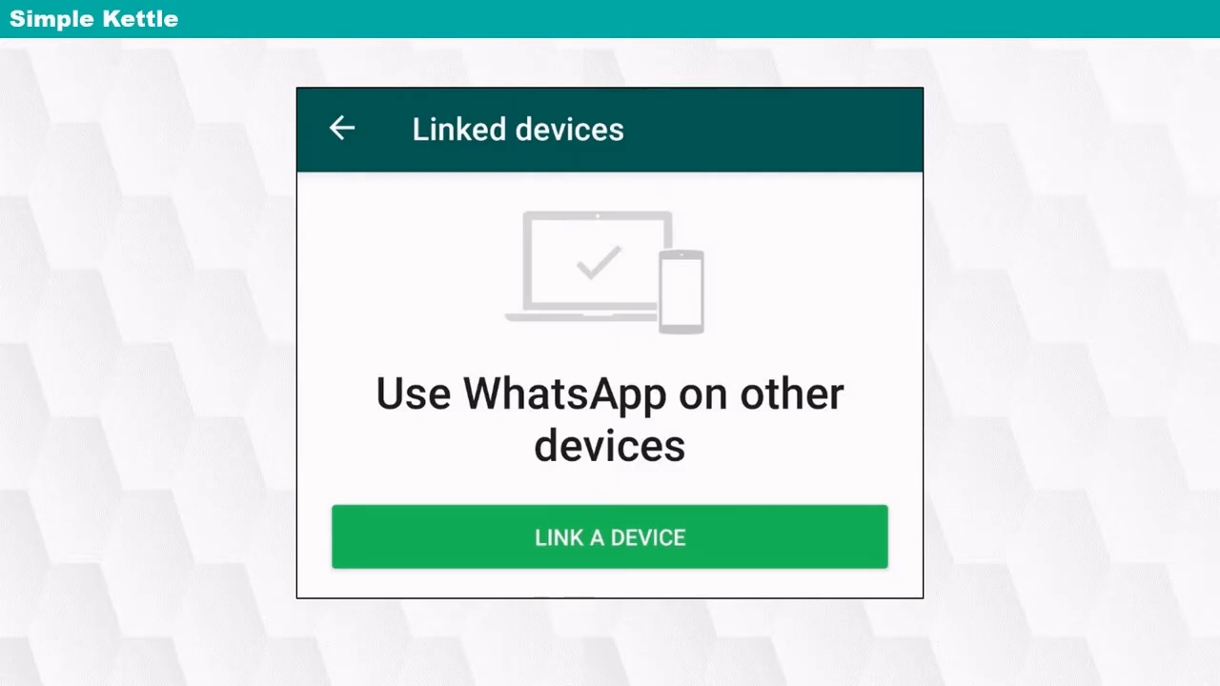
click(609, 537)
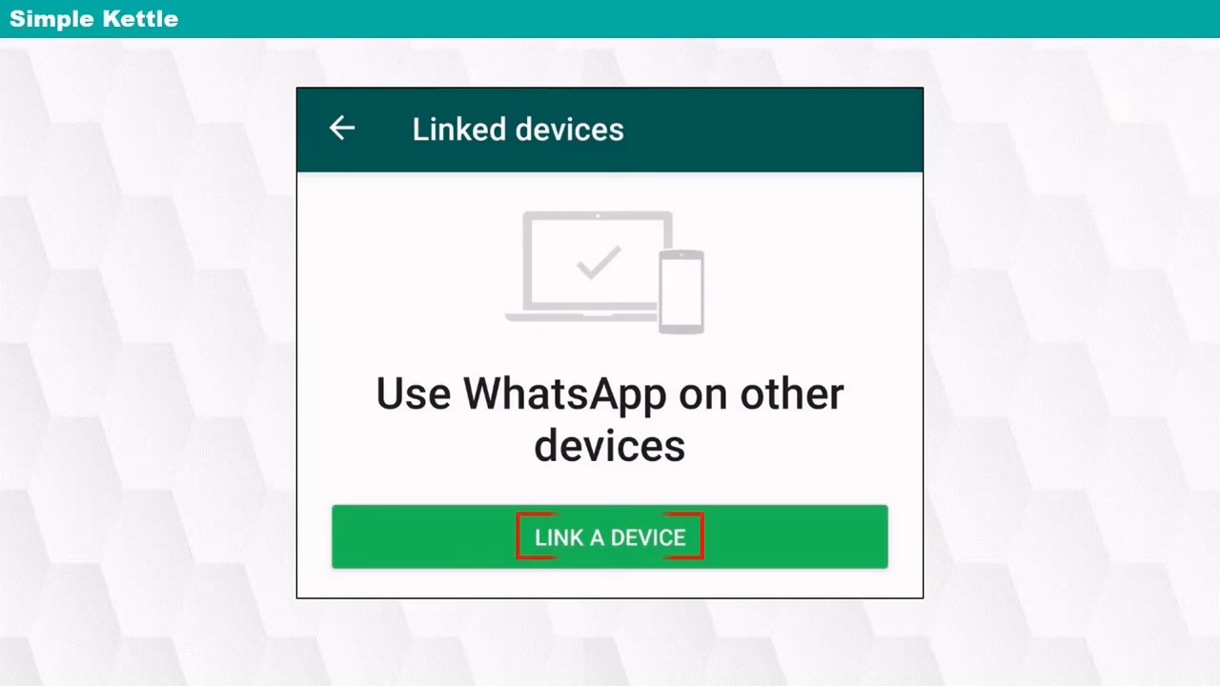
click(609, 536)
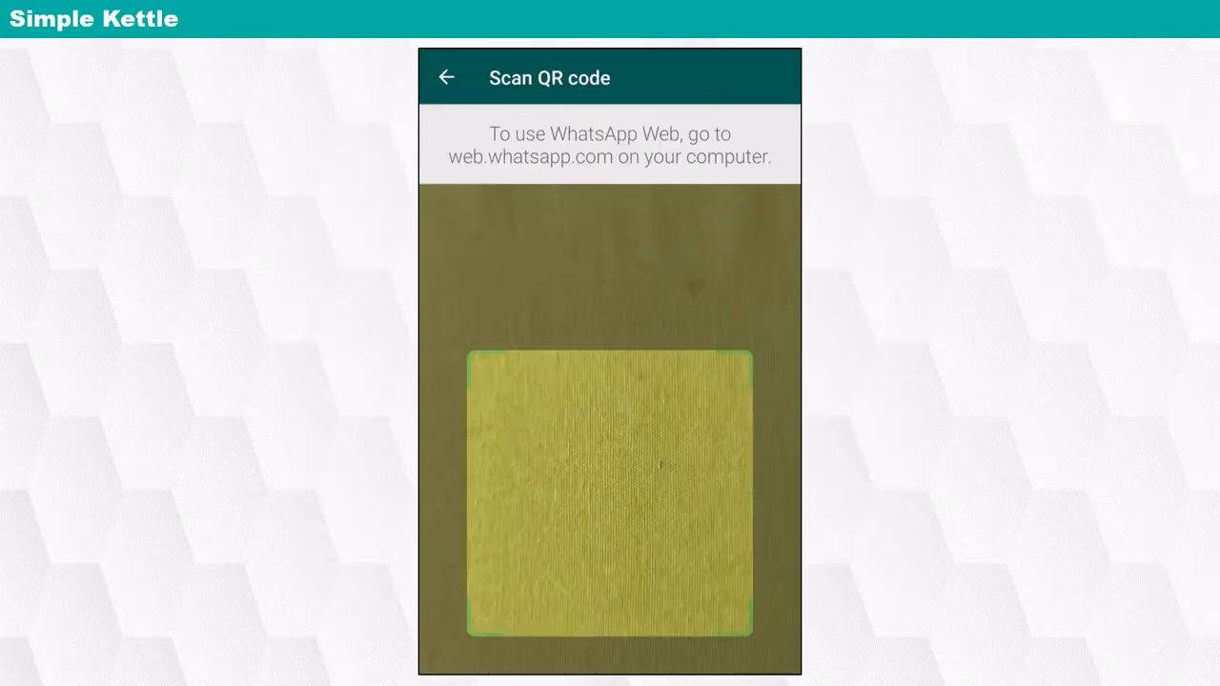